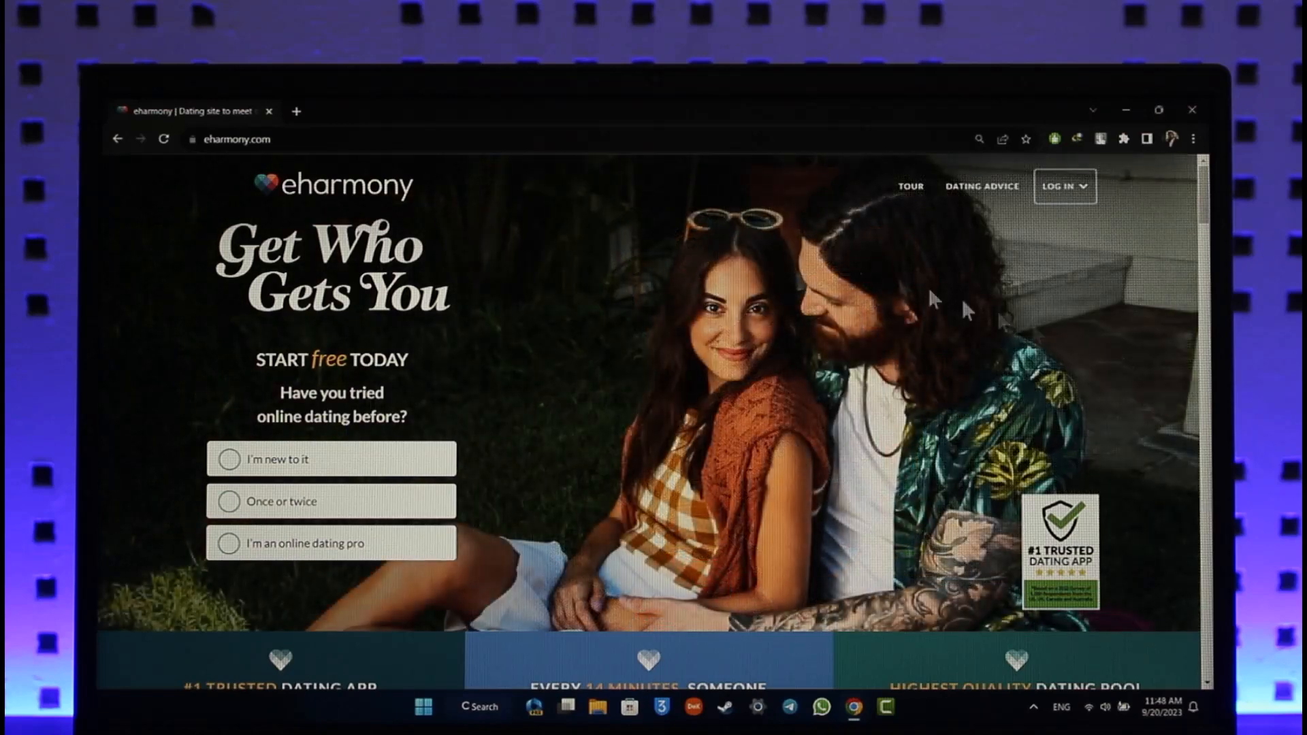
Fill the eharmony login form with the saved email and go to 'Forgot your login details?'
left_click(1065, 186)
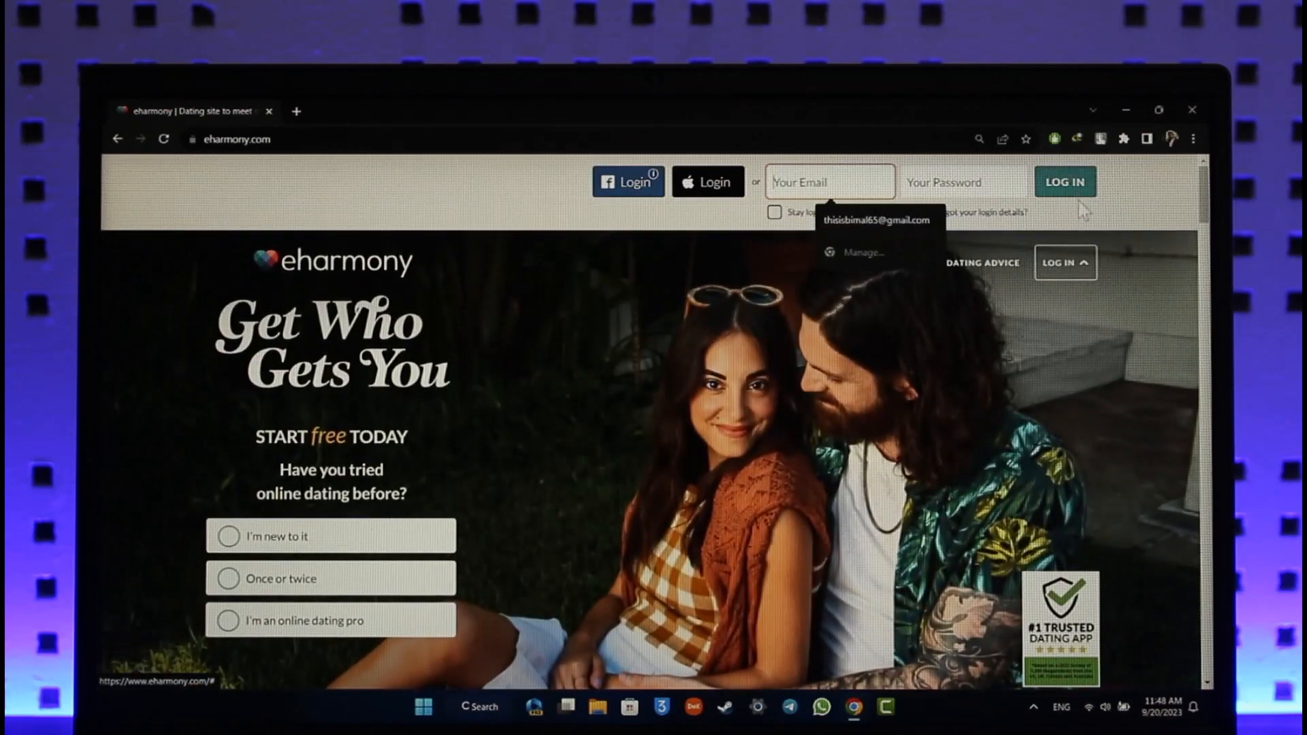
left_click(877, 219)
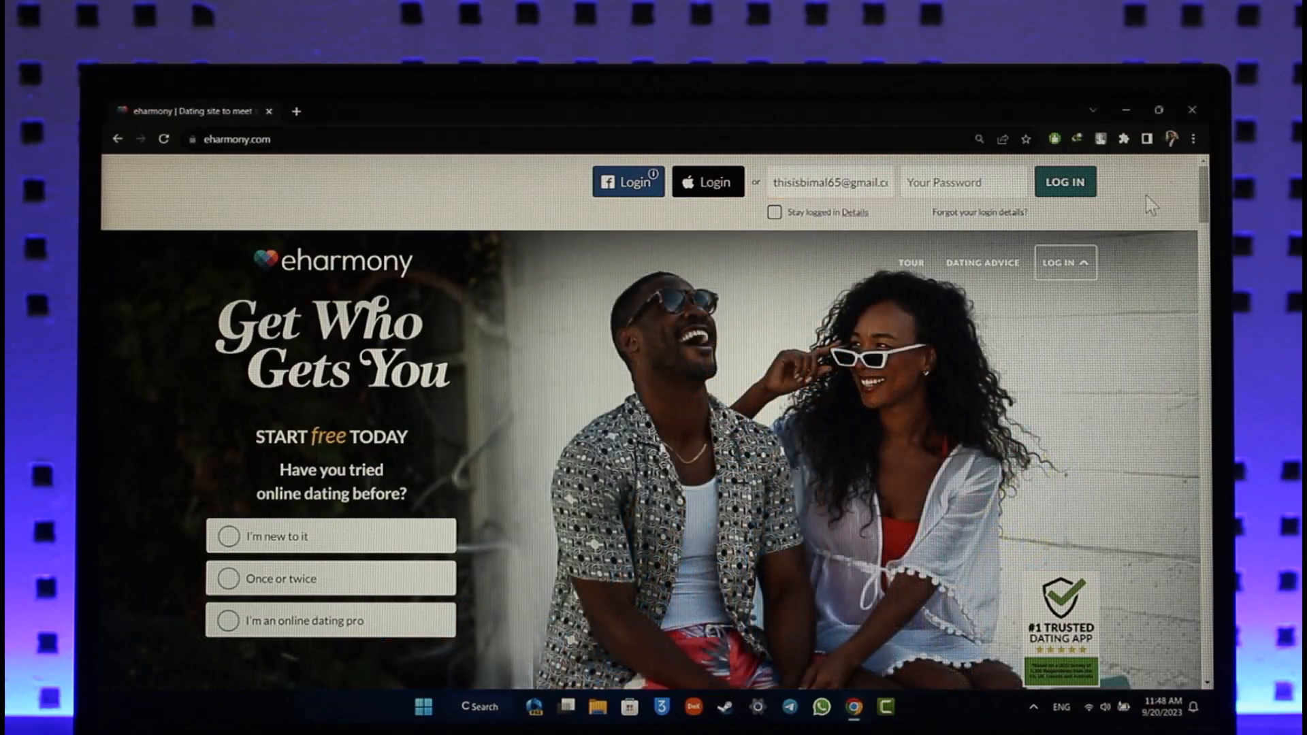
mouse_move(996, 234)
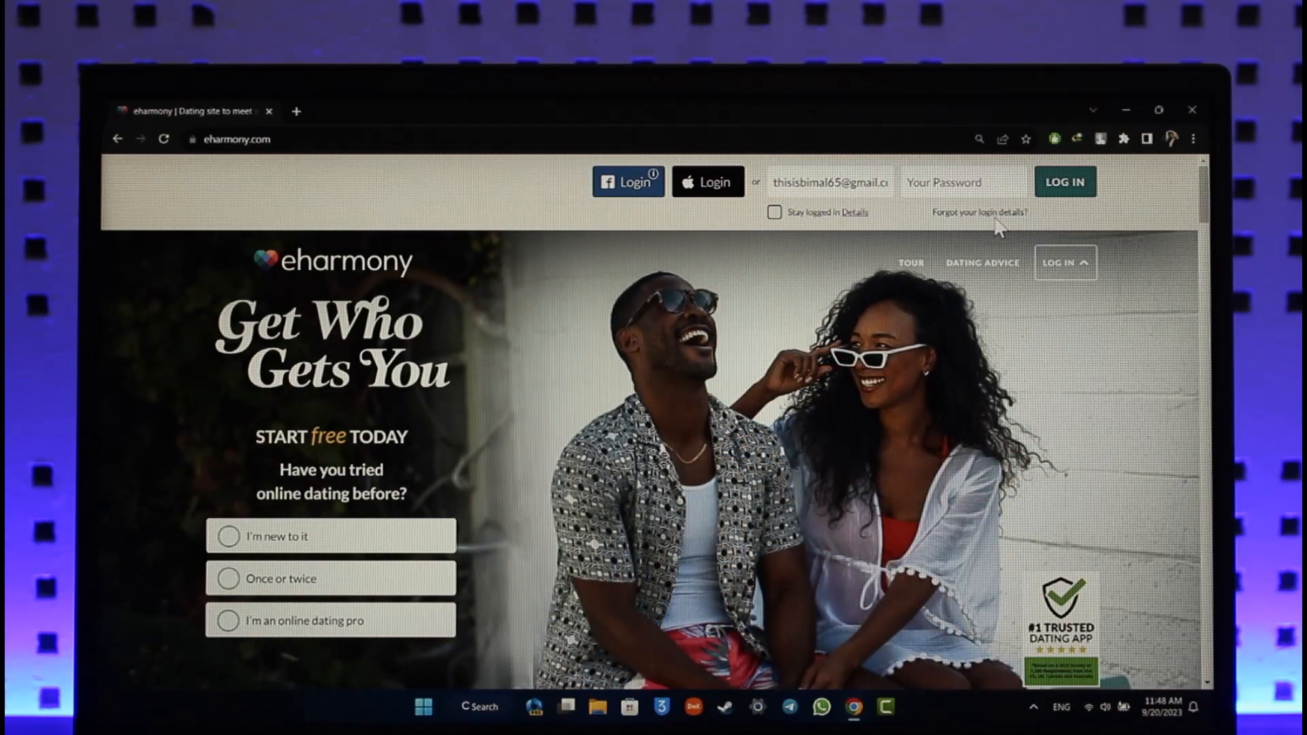
left_click(970, 212)
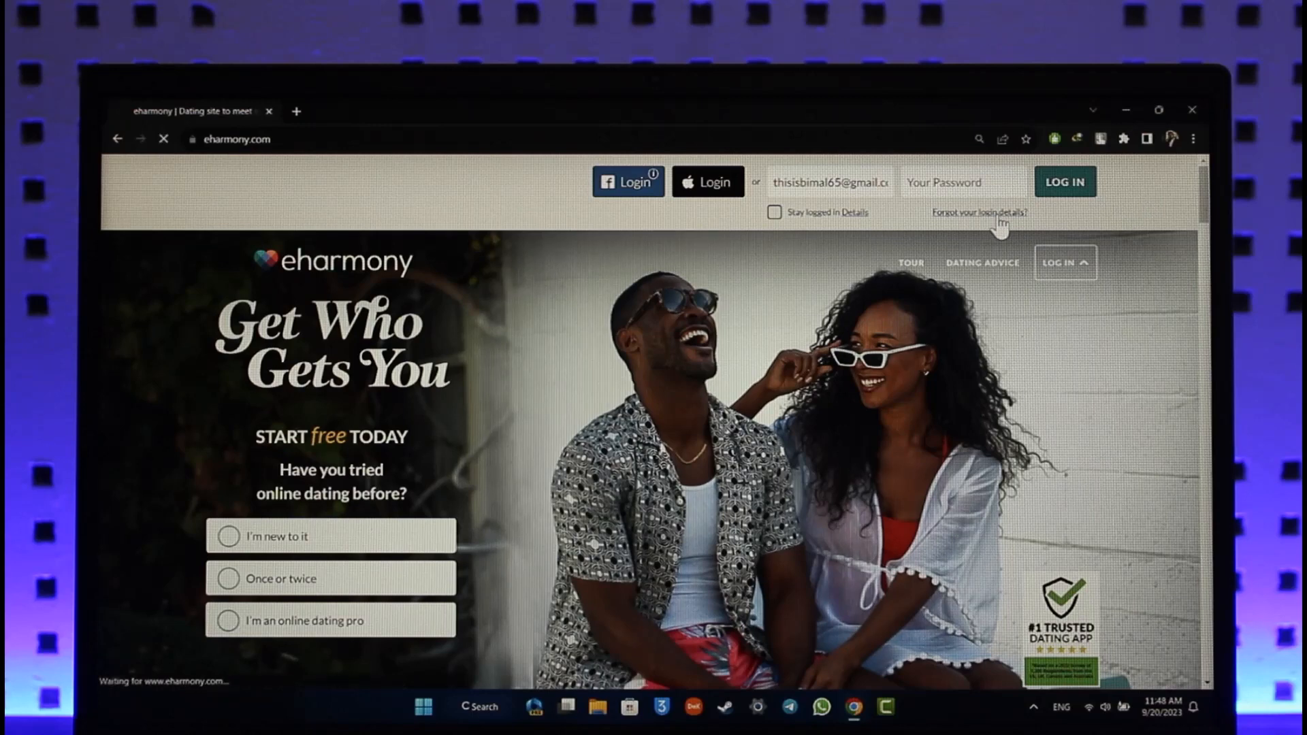
Enter the saved Gmail address instead of Yahoo and submit the password reset request
left_click(965, 213)
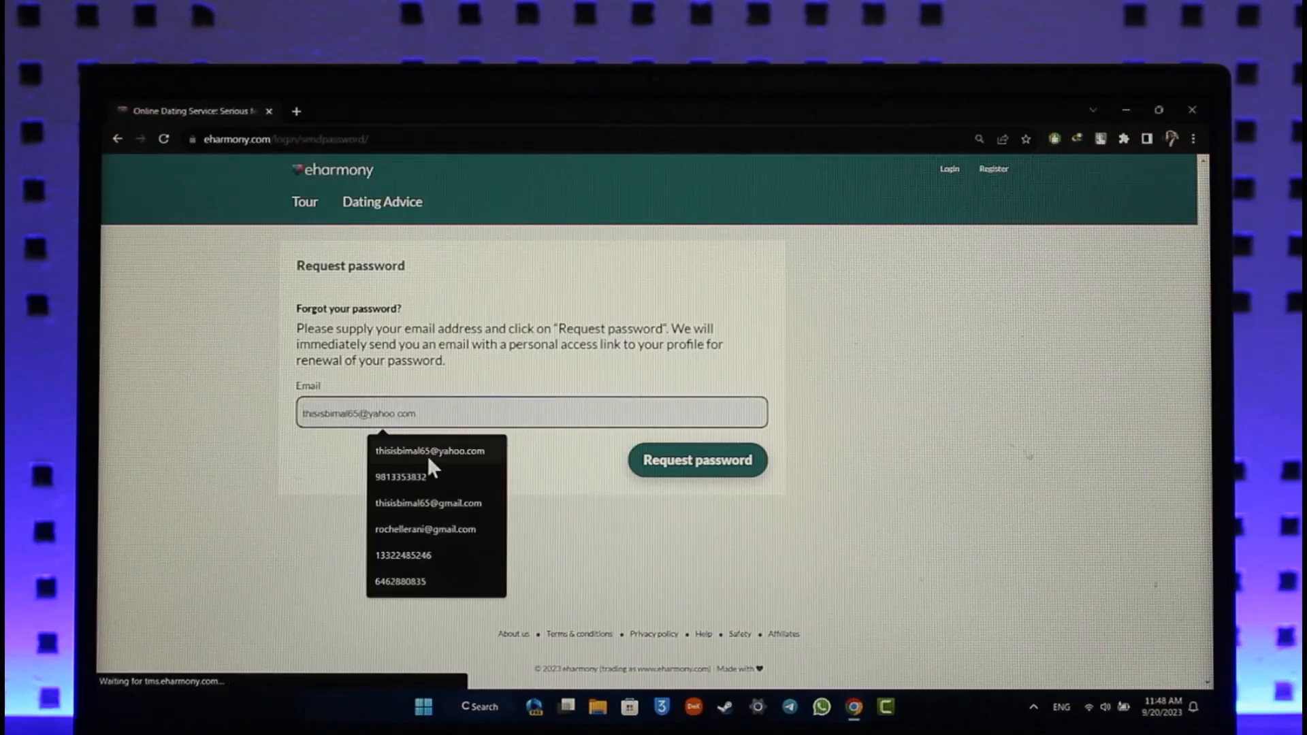
left_click(428, 503)
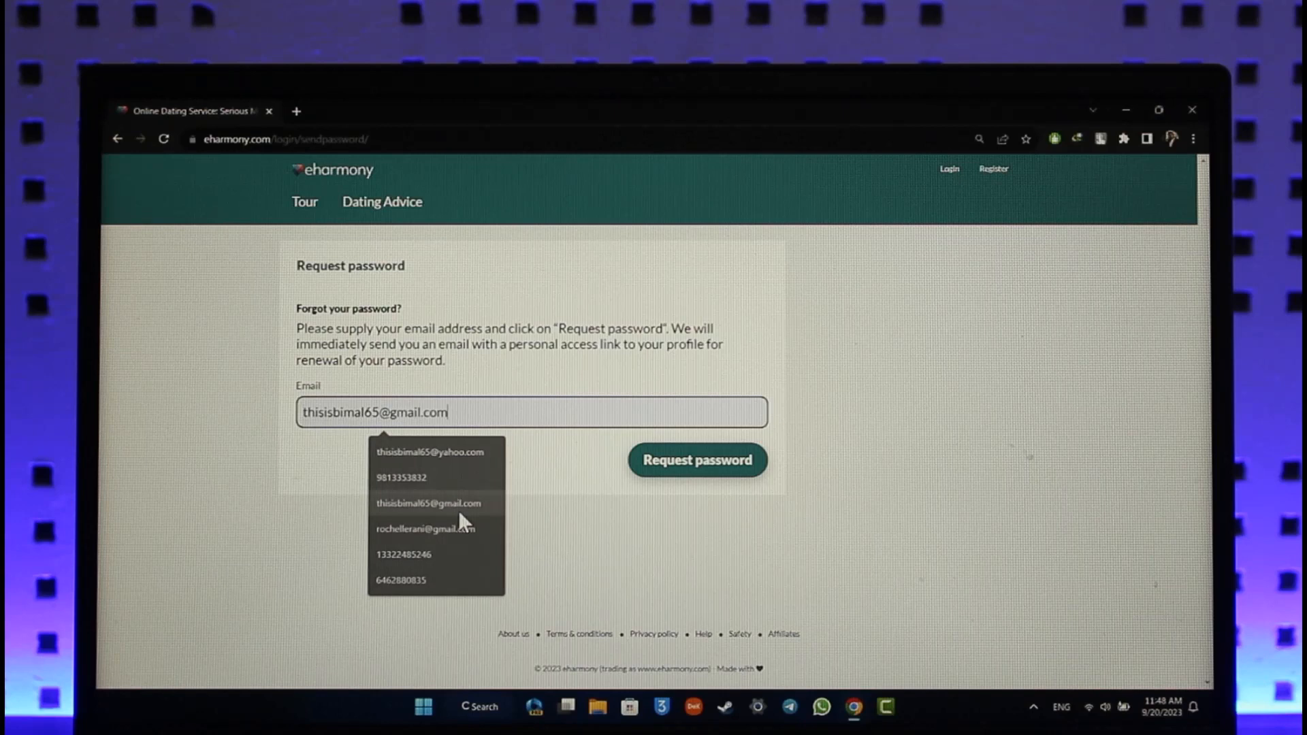
left_click(697, 461)
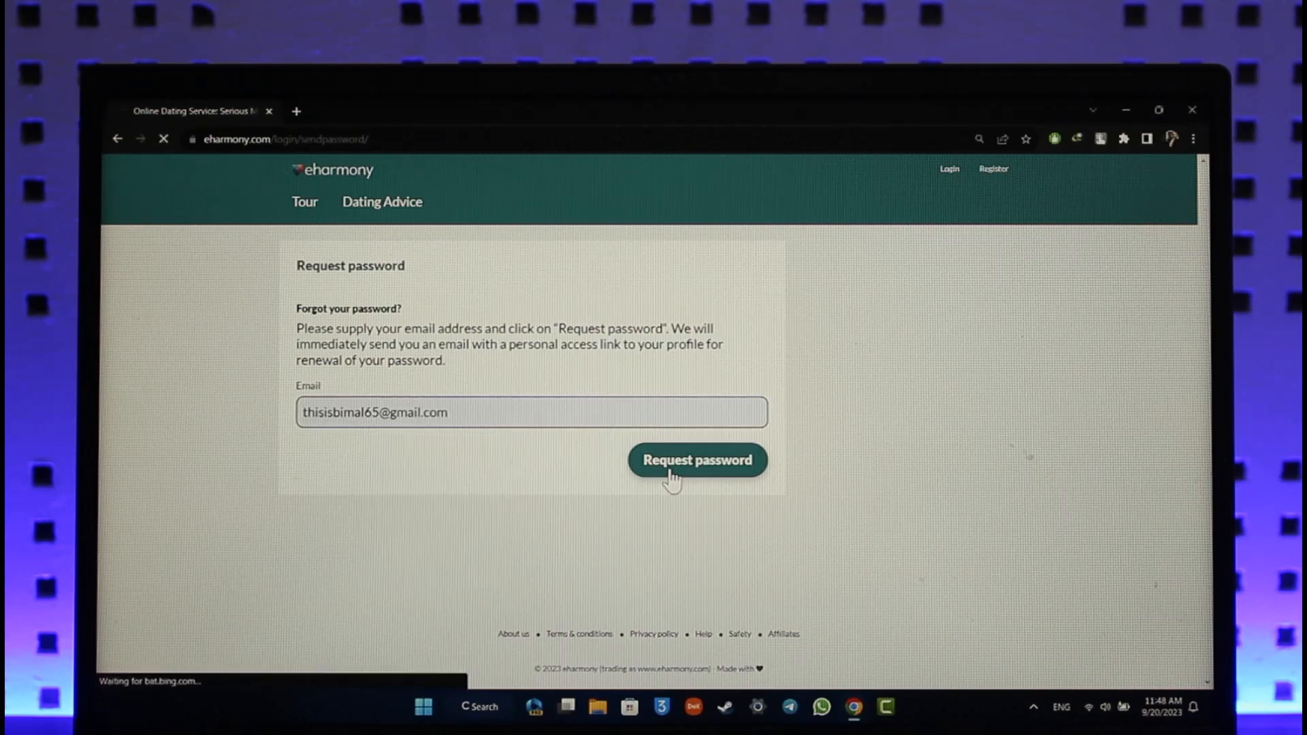
left_click(698, 460)
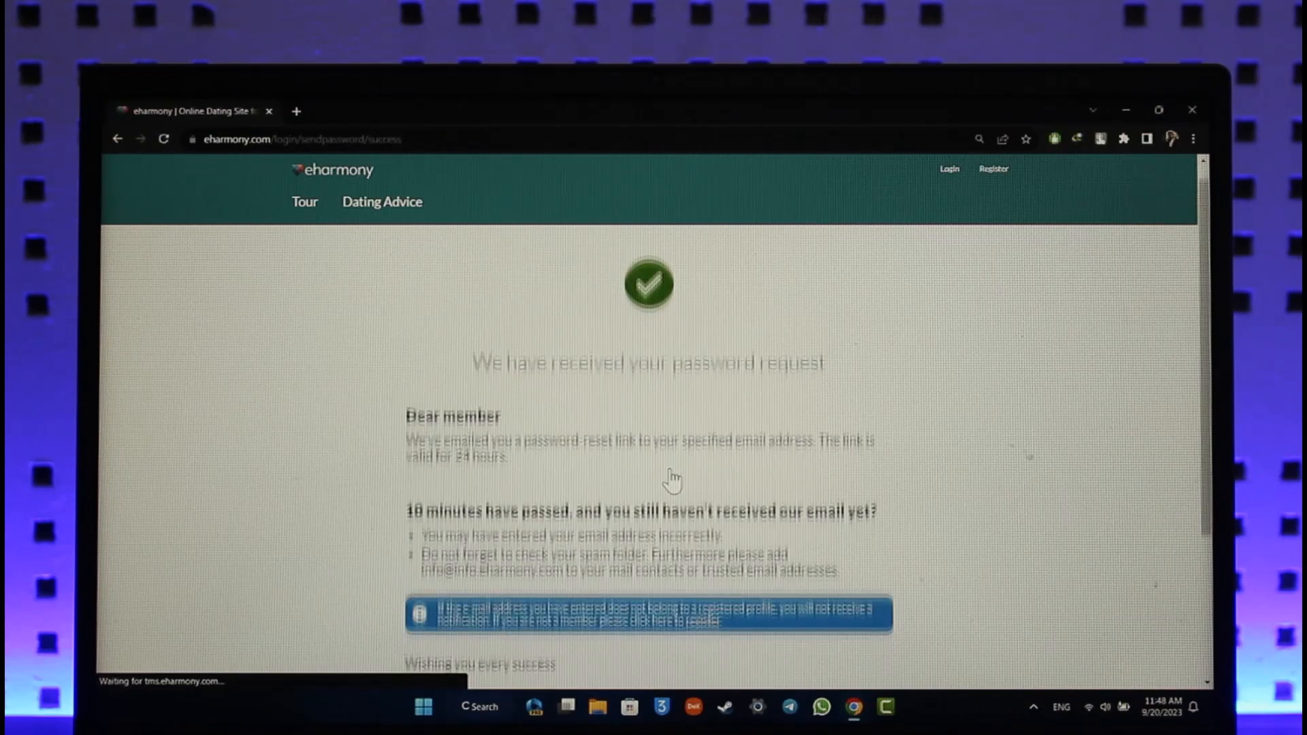
scroll("down", 3)
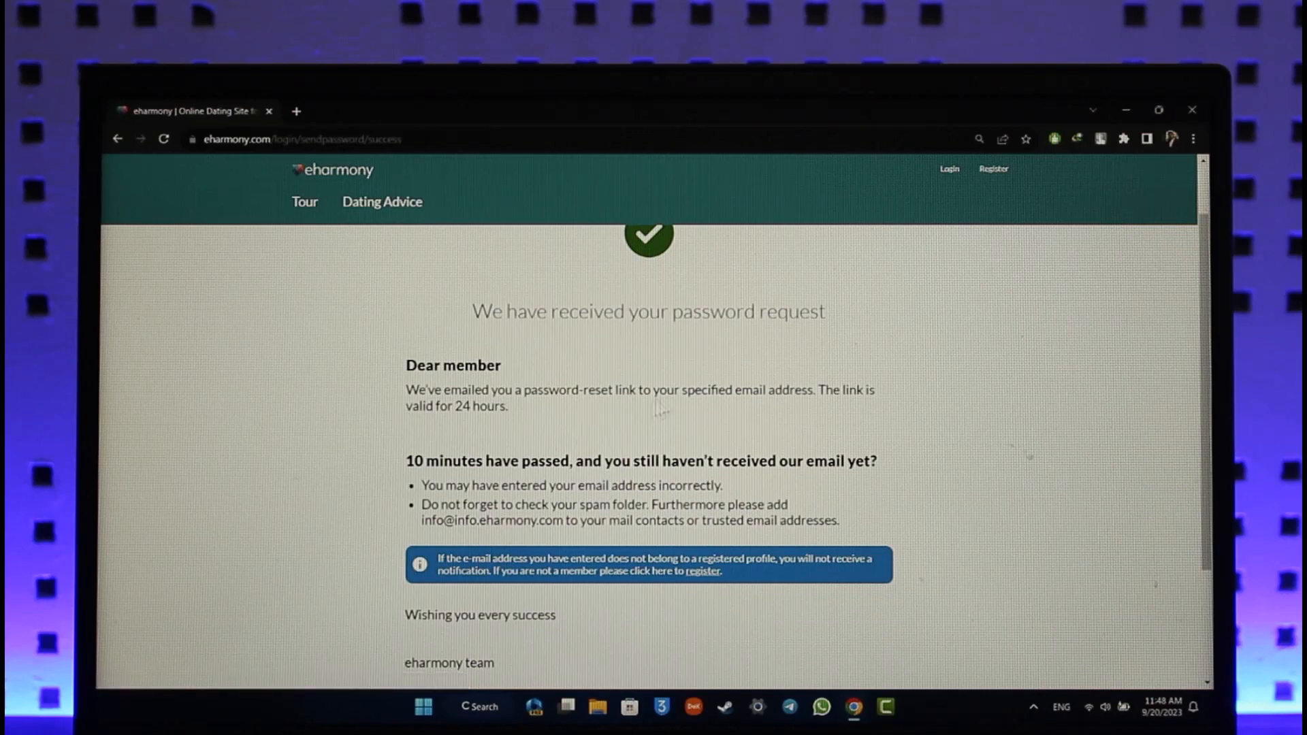
mouse_move(441, 252)
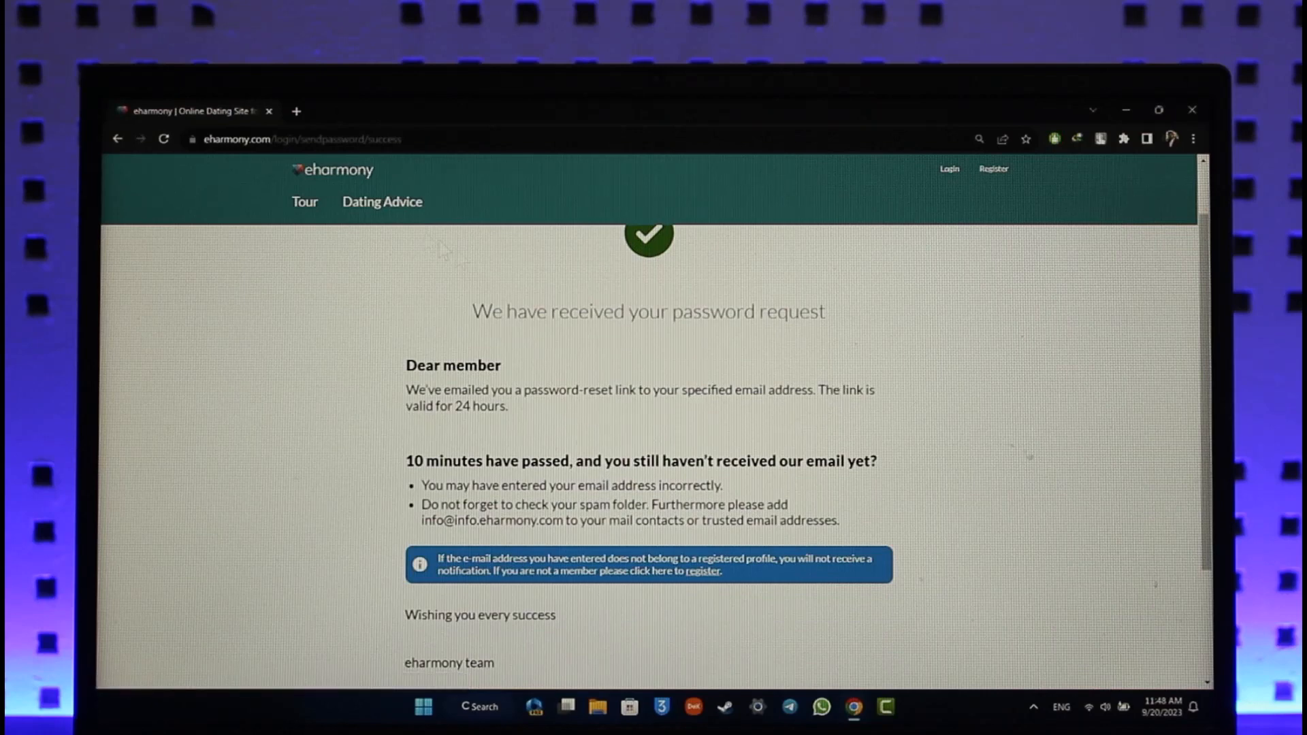
Open gmail.com in a new tab and check the Primary and Promotions inbox categories
left_click(296, 111)
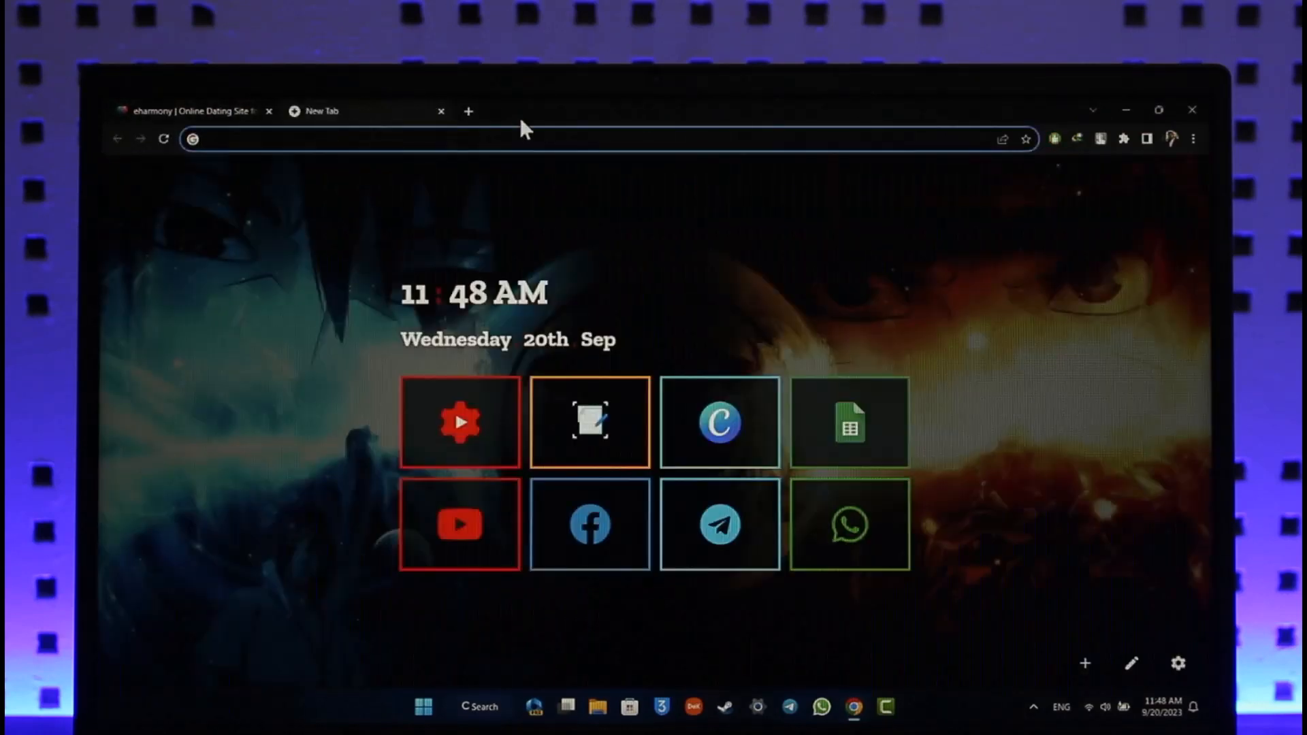
type("gmail.com")
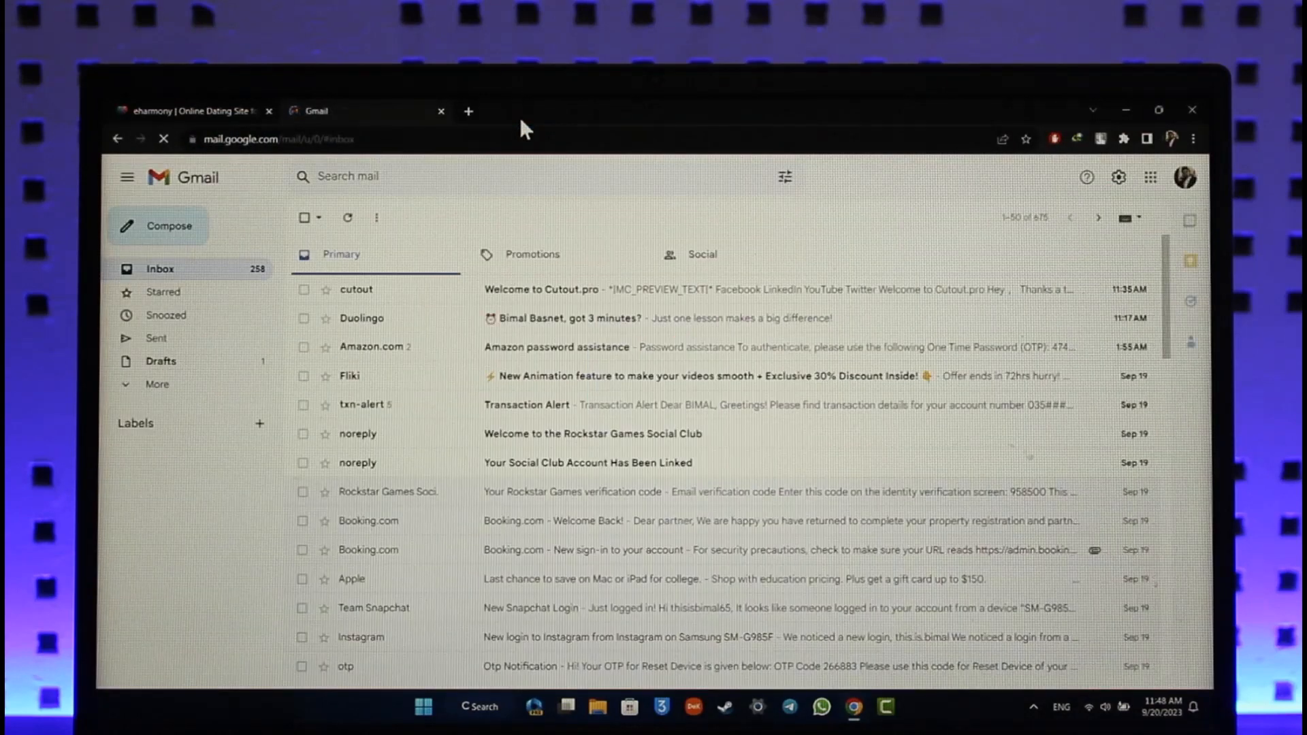
left_click(702, 254)
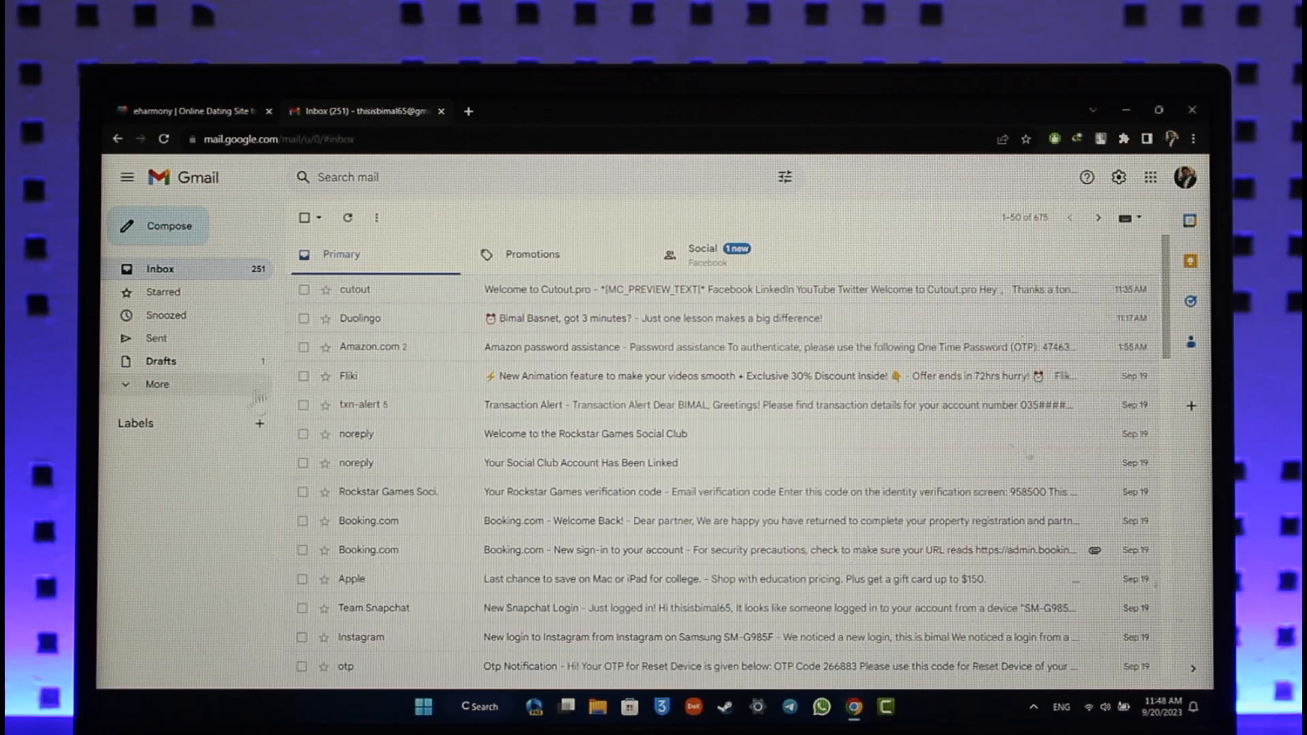
left_click(533, 254)
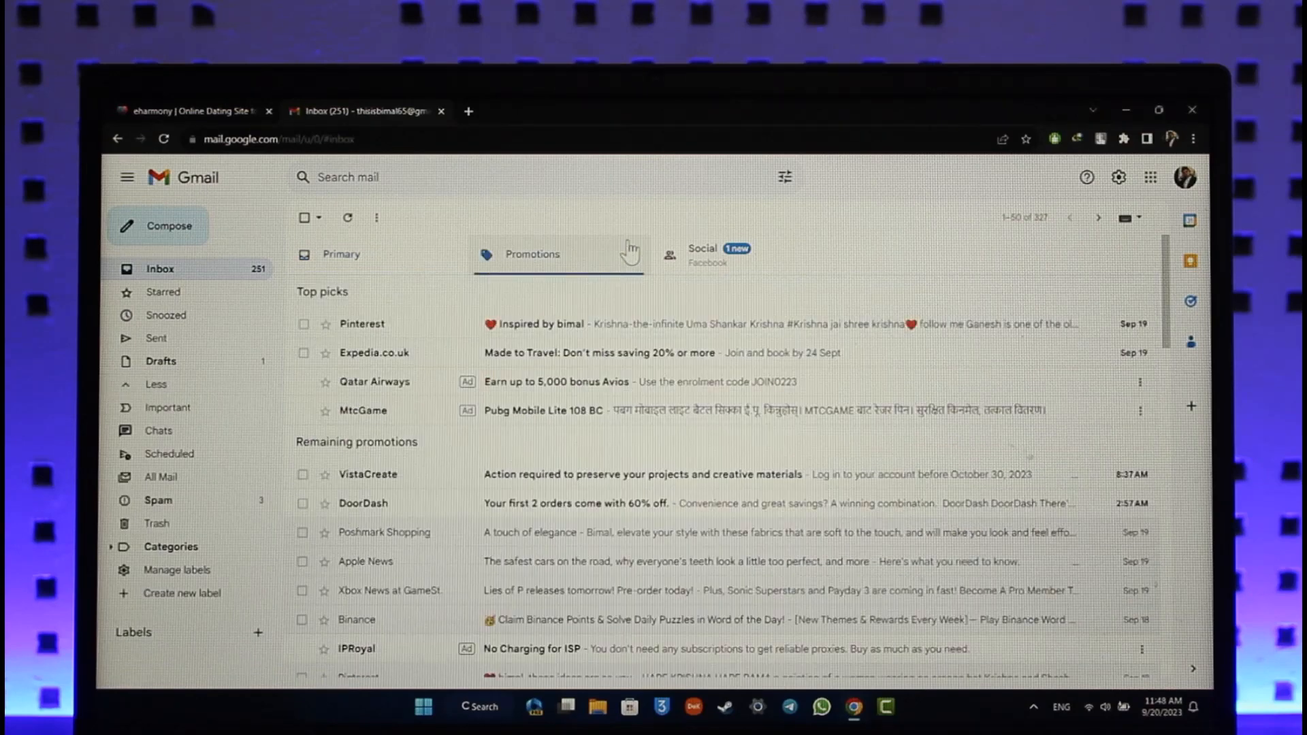
Check Gmail's Social category and Spam folder, then scroll the eharmony confirmation page
left_click(703, 251)
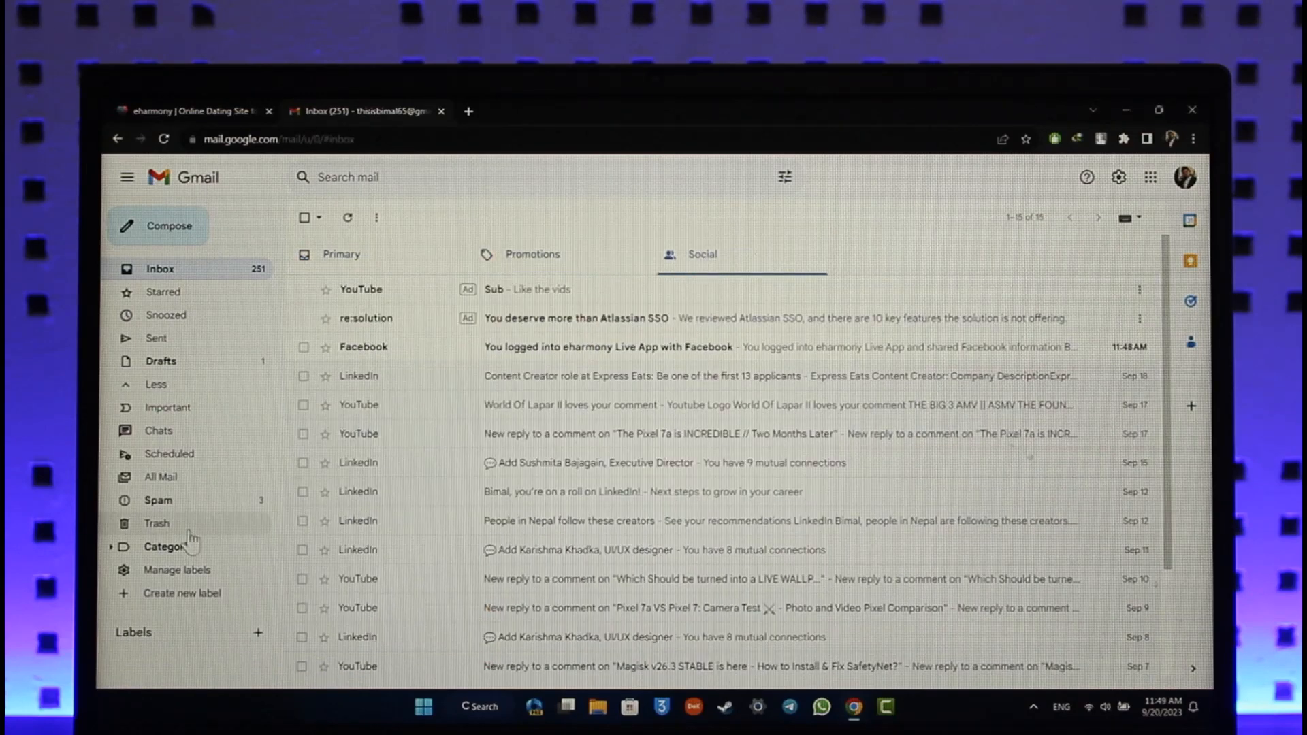
left_click(157, 500)
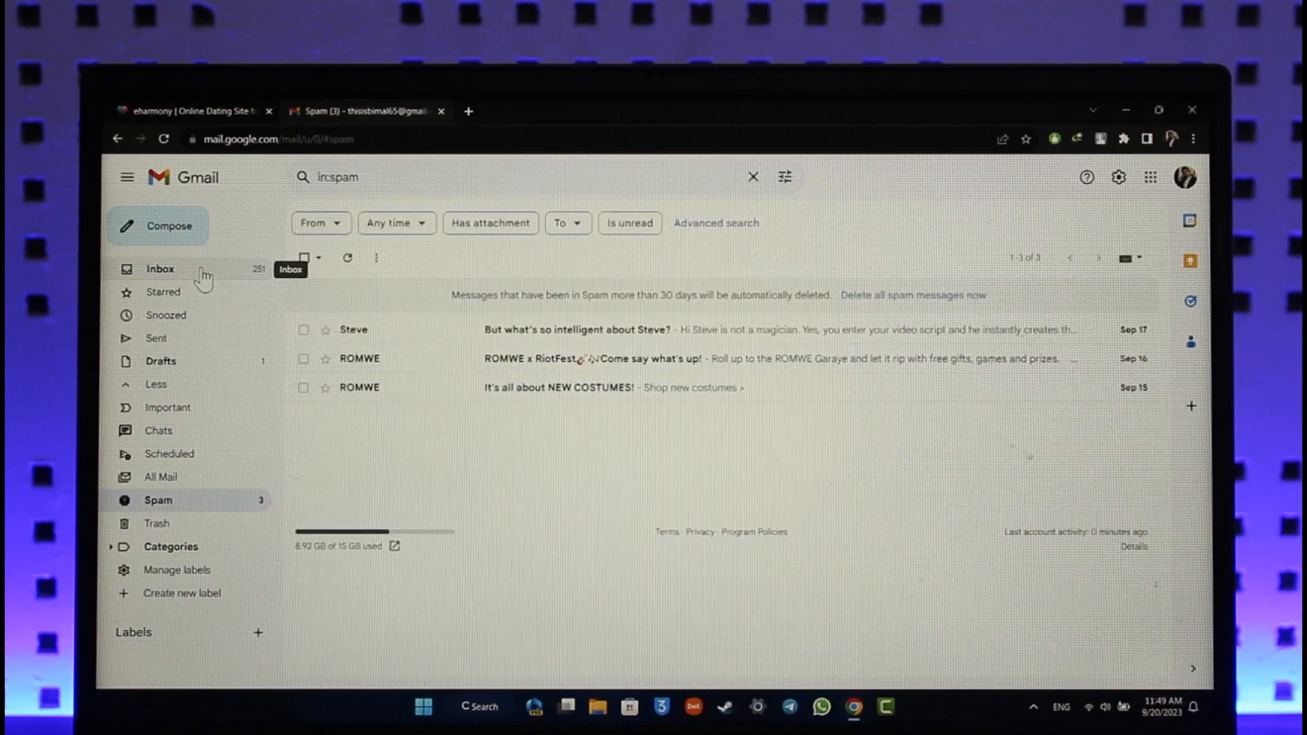
left_click(184, 110)
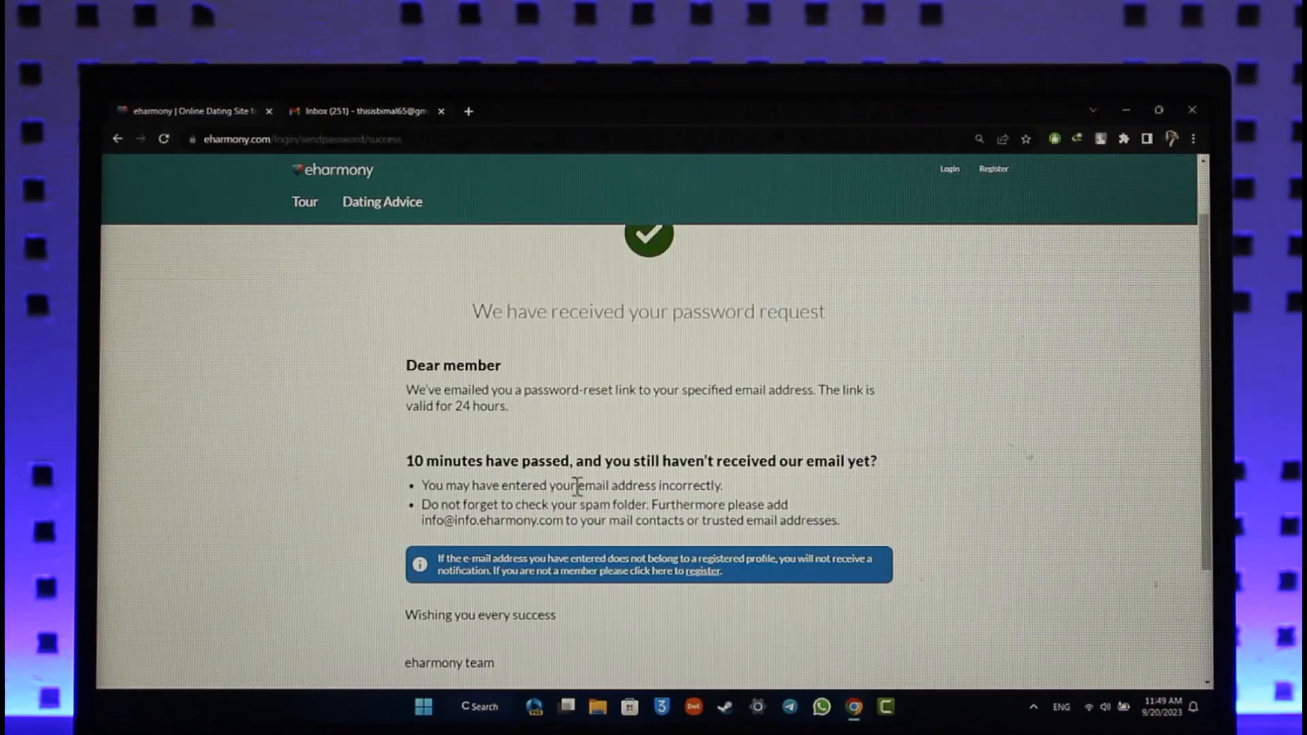
scroll("down", 3)
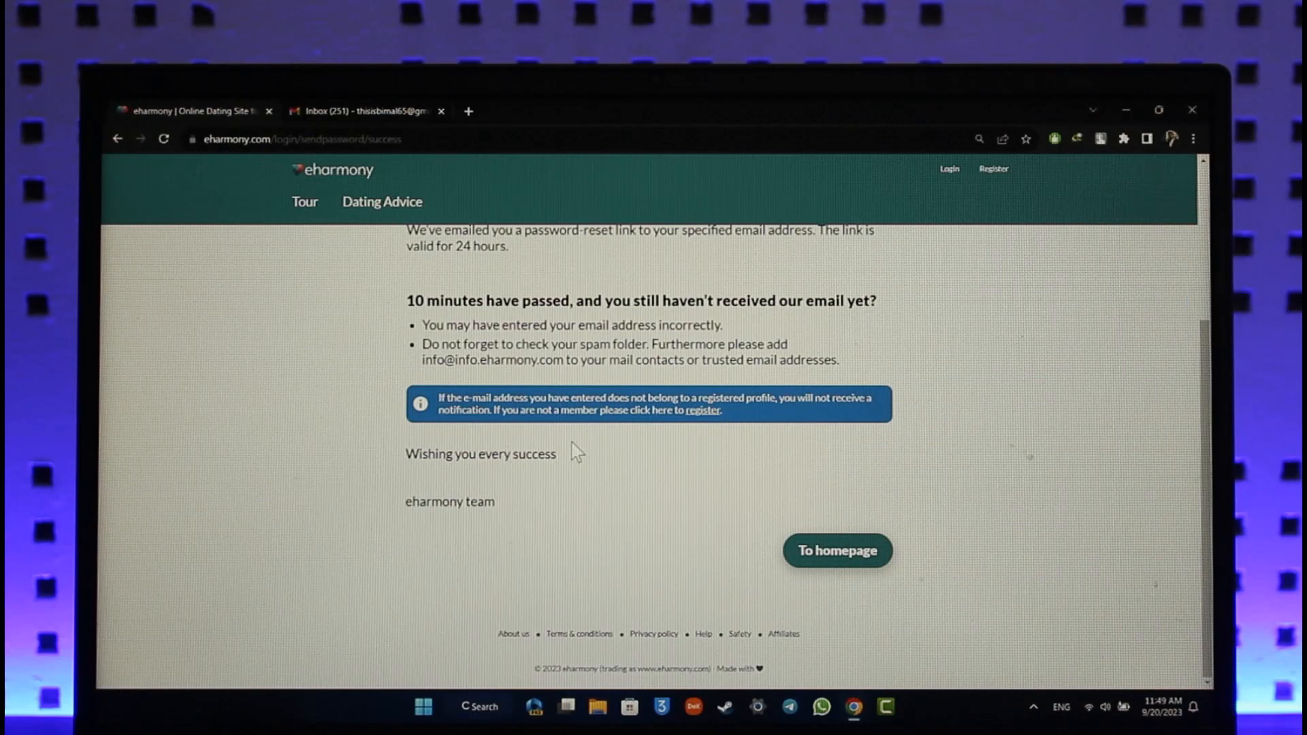